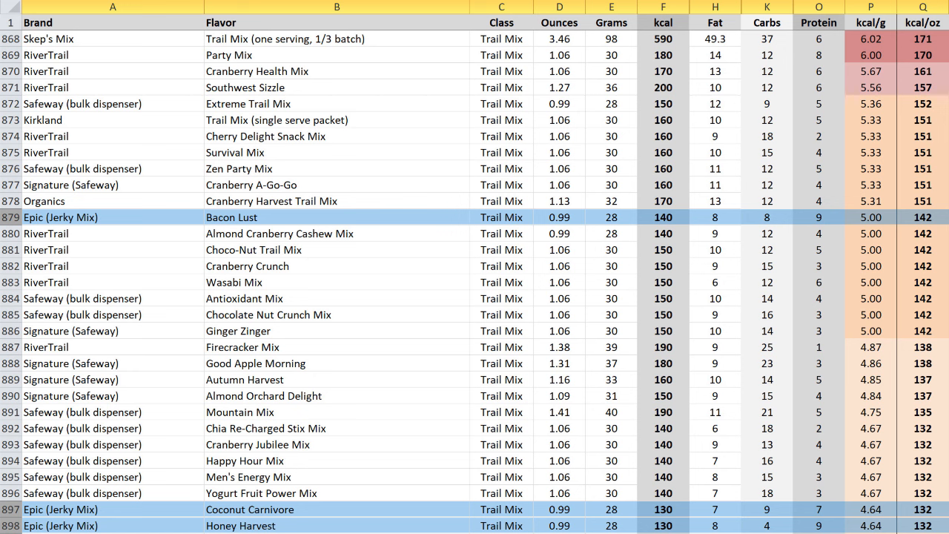
pyautogui.scroll(-3)
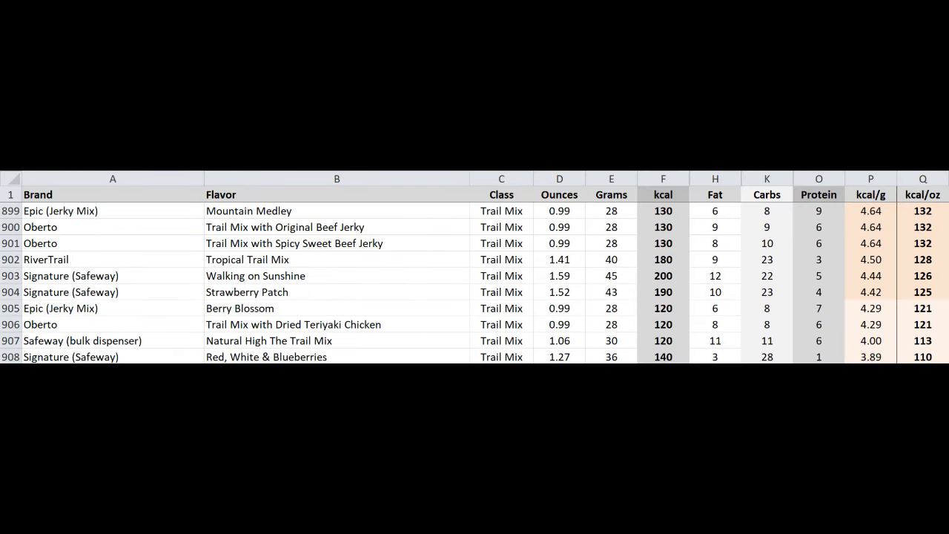